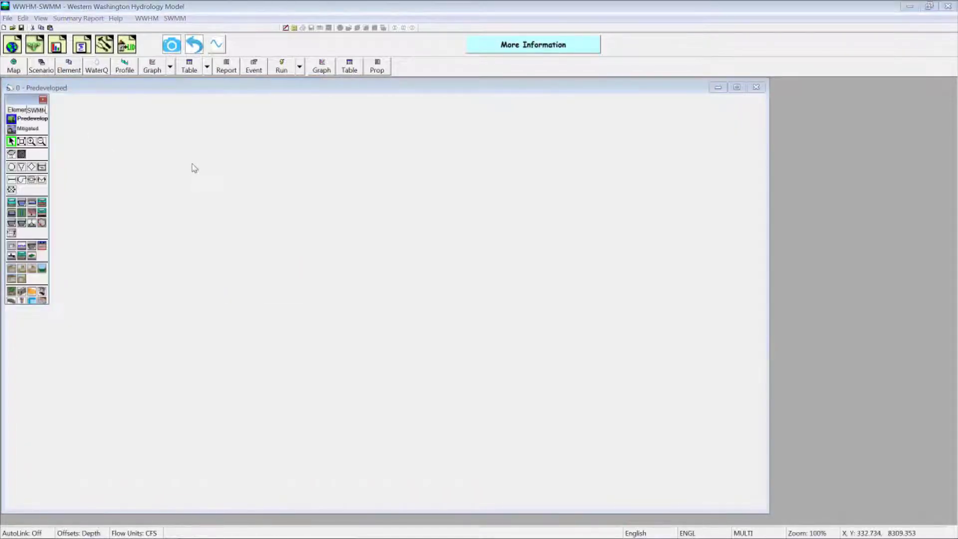
- Import the SWMM project Overlake.inp from the projects folder
click(175, 18)
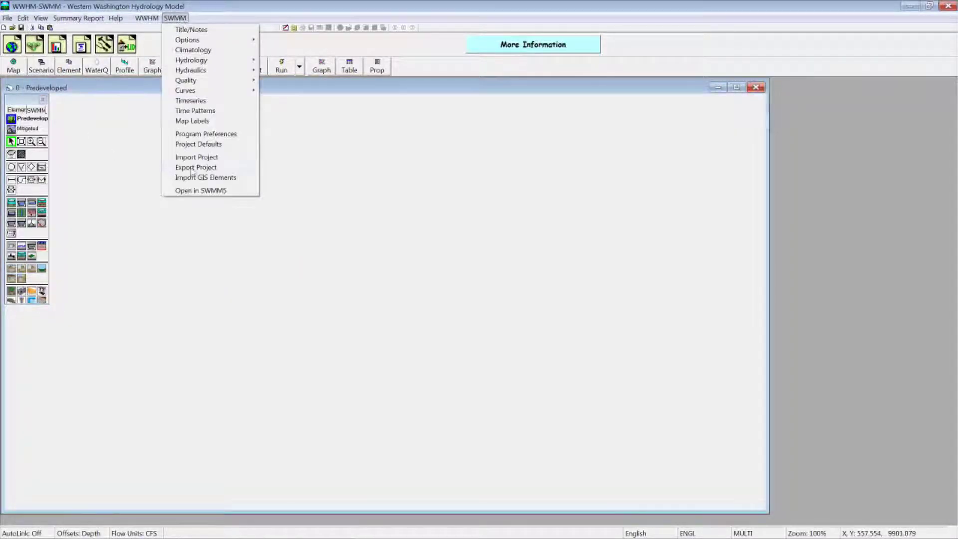
click(200, 190)
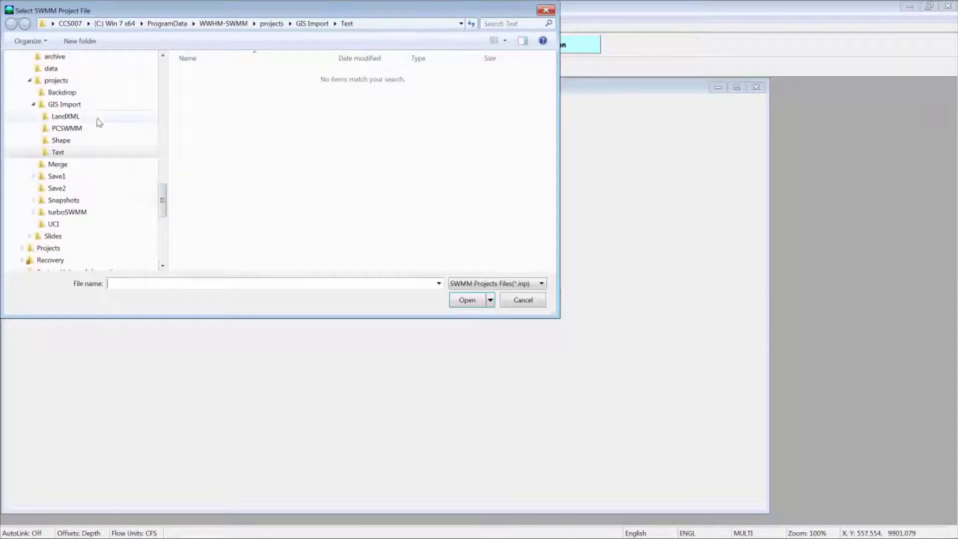
click(55, 80)
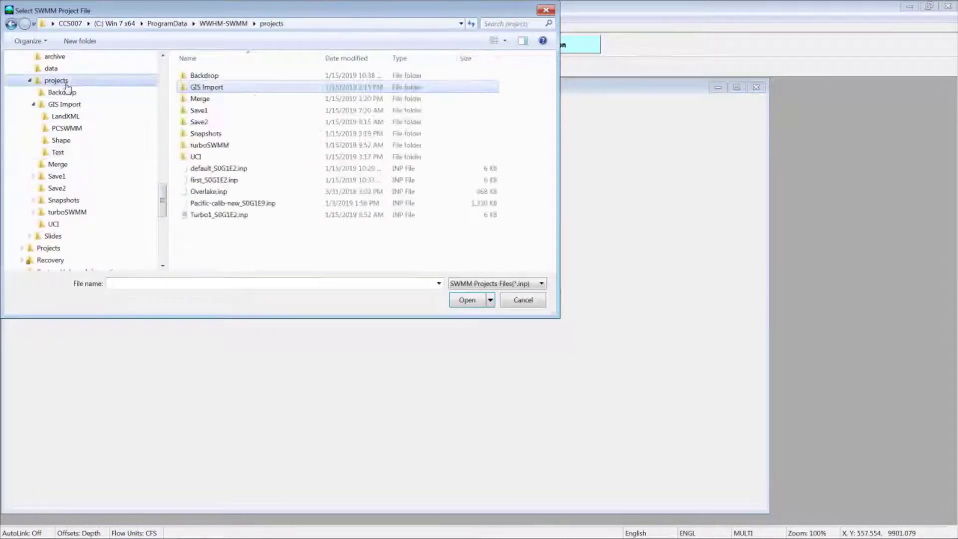
click(209, 191)
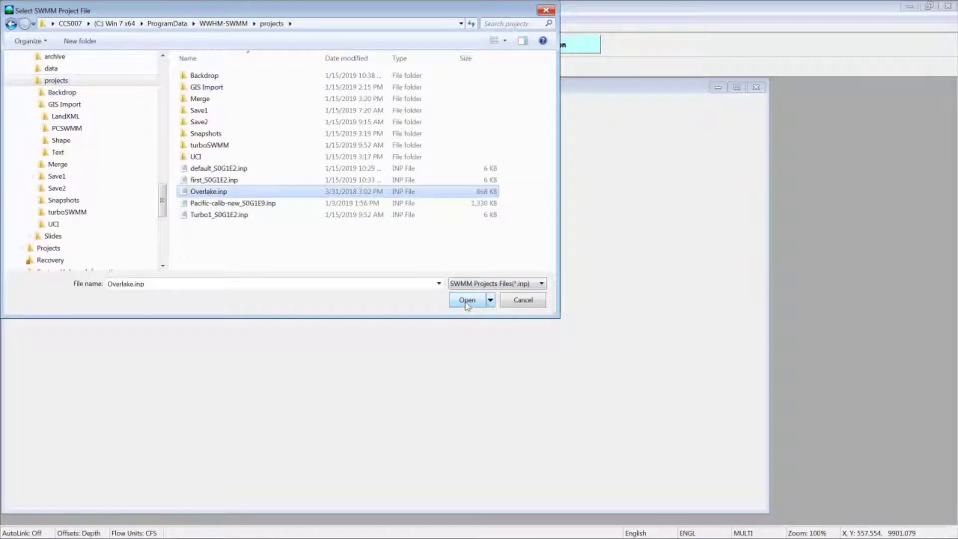
click(467, 300)
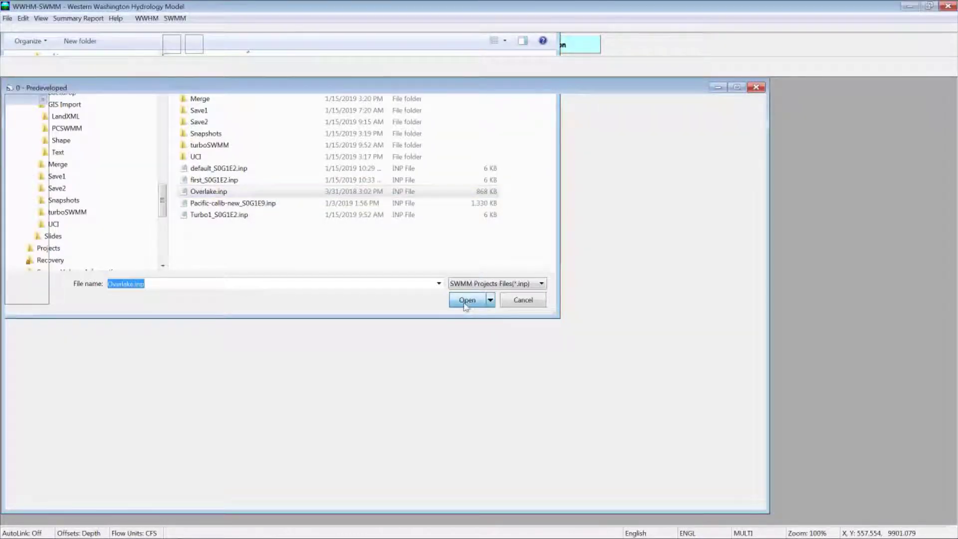
- Save the imported Overlake network as Overlake.whm and start a new project
click(467, 300)
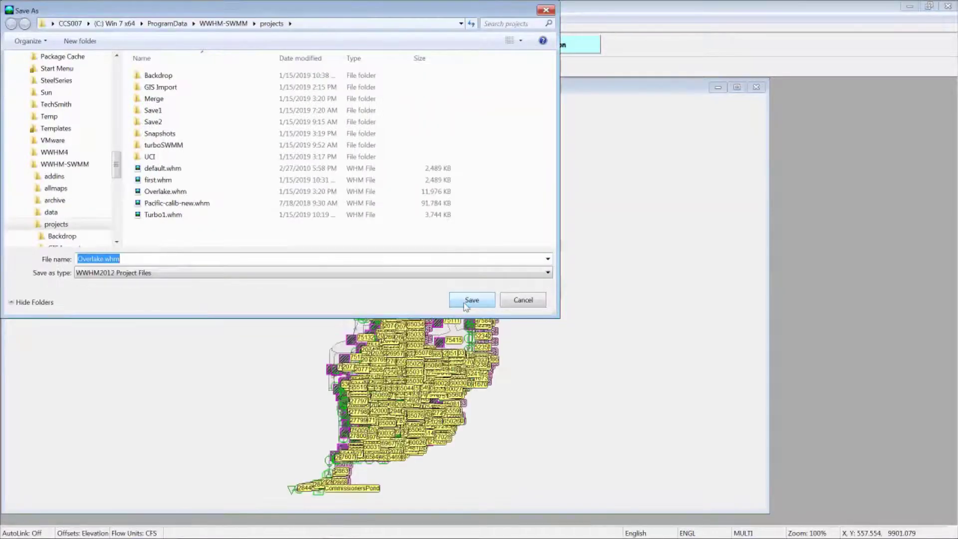
click(471, 299)
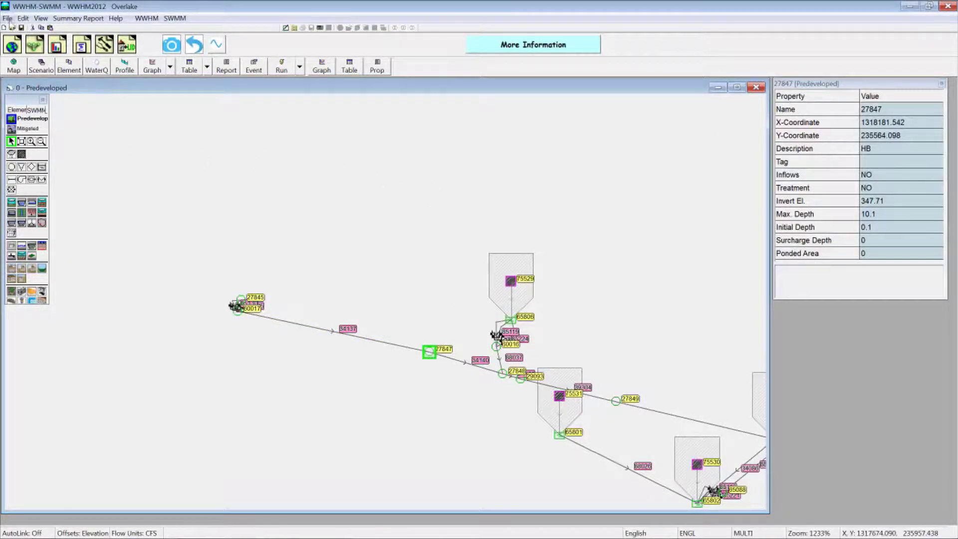
click(8, 18)
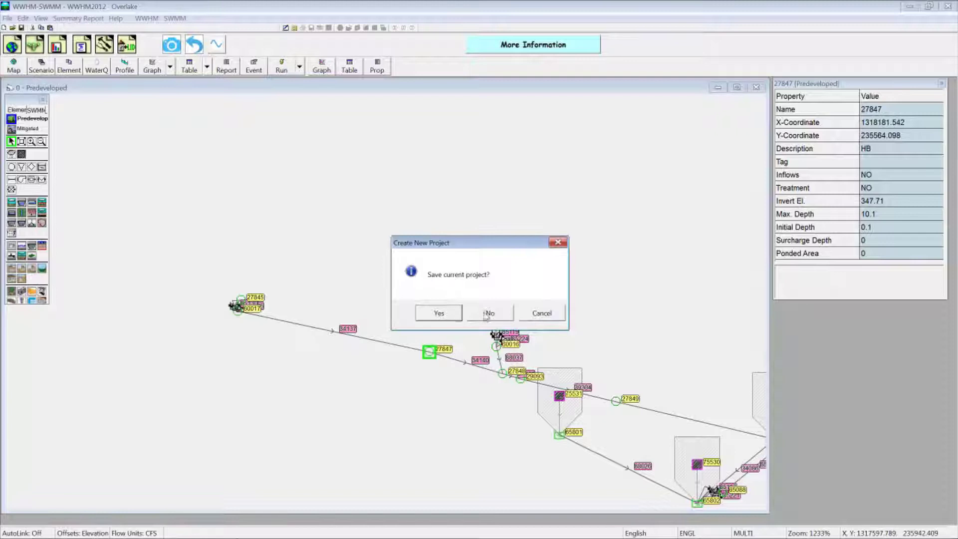
- Discard the current project and load Junctions.csv from GIS Import\Text into the GIS importer
click(489, 312)
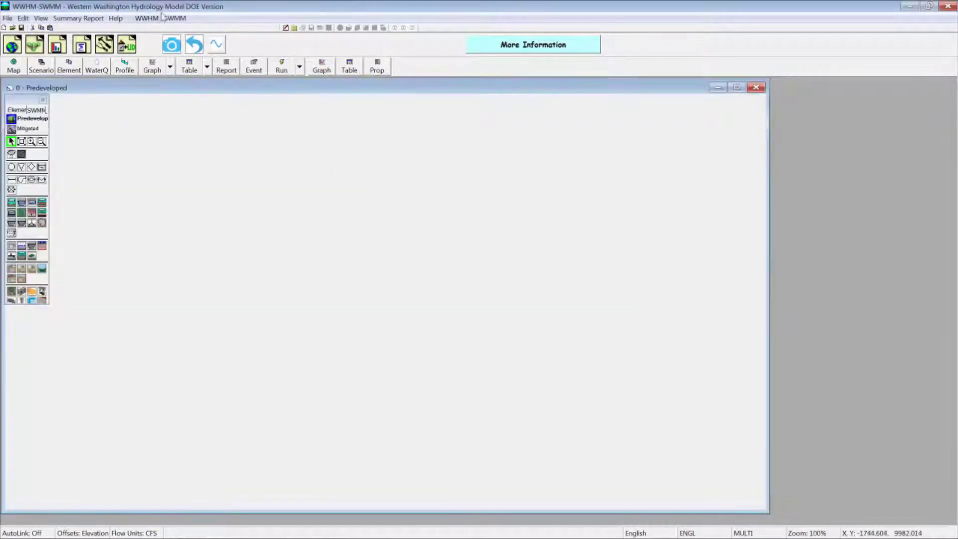
click(175, 18)
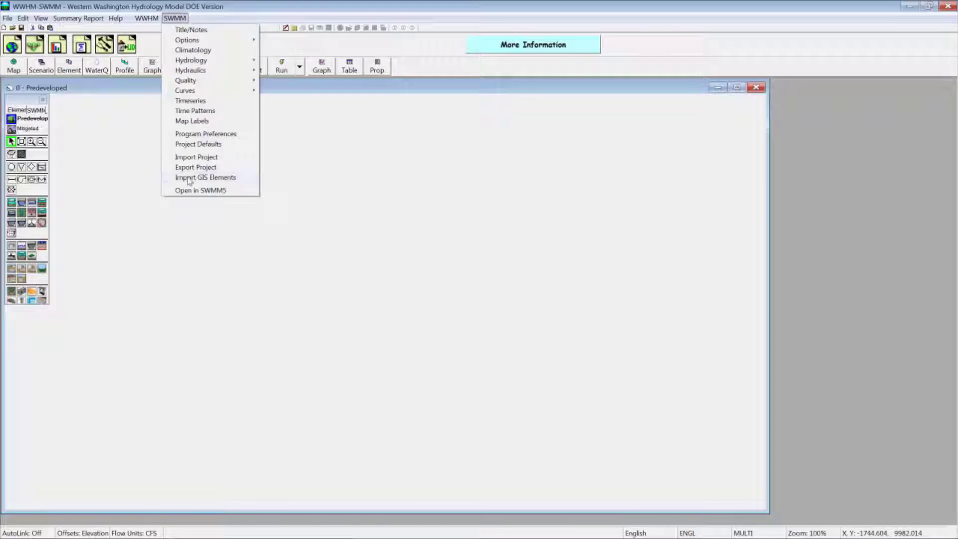
click(205, 177)
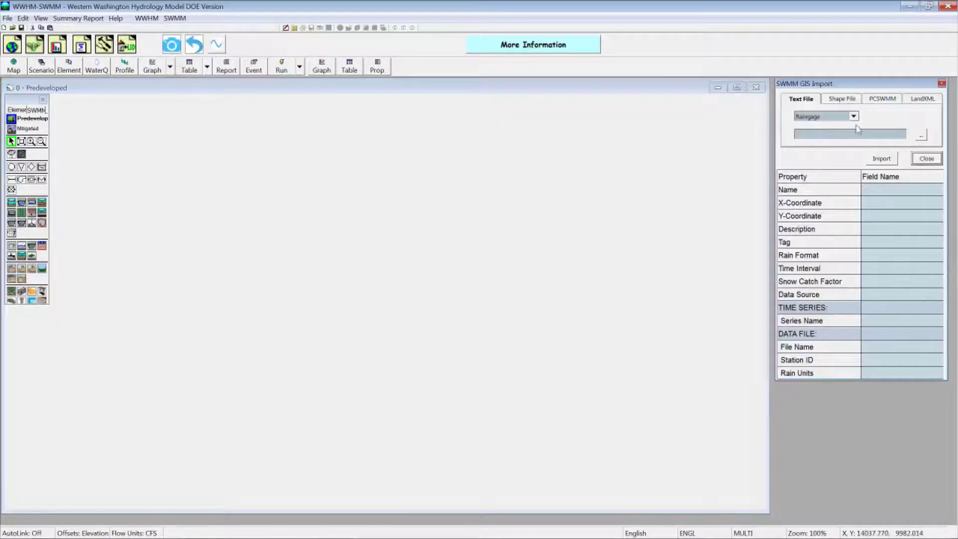
click(854, 116)
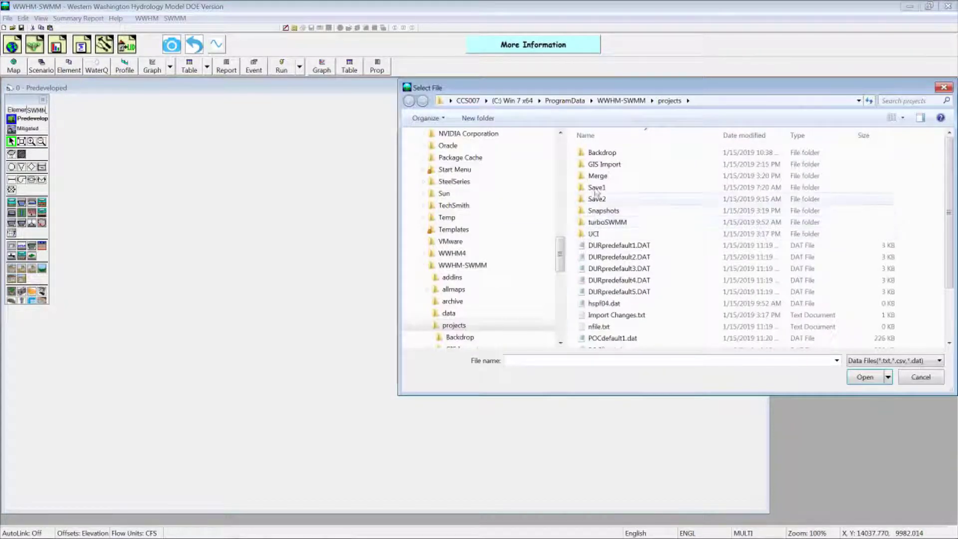
double_click(604, 164)
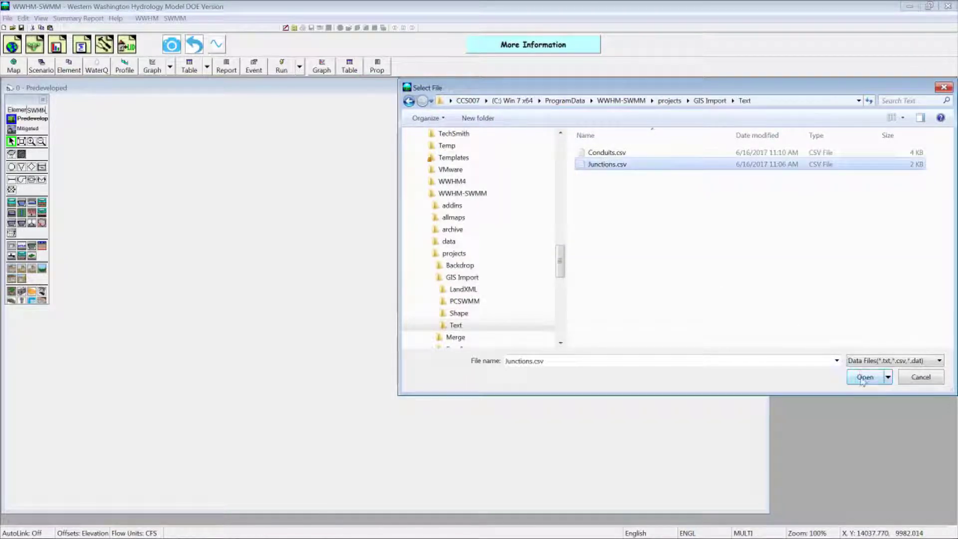
click(865, 378)
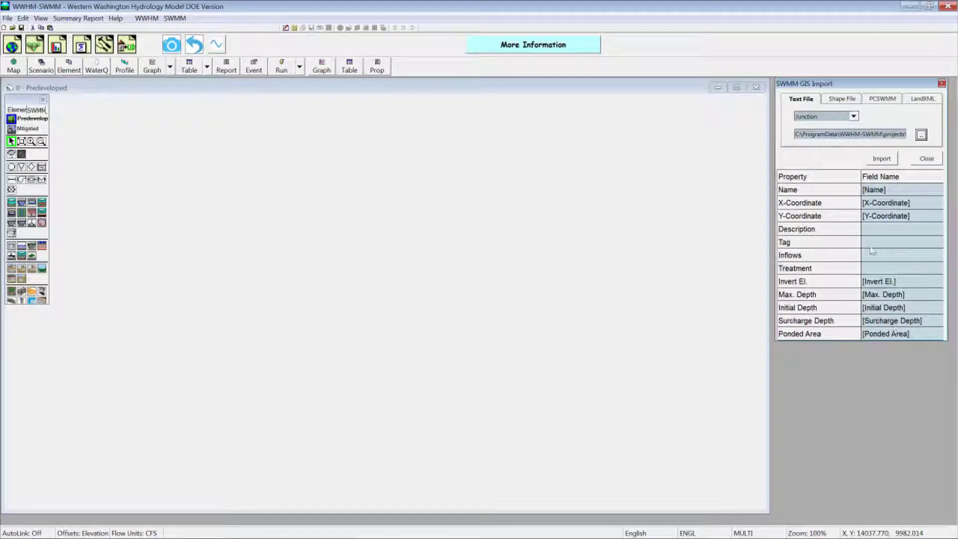
- Import the junctions, then conduits from Conduits.csv, and inspect one conduit's properties
click(881, 159)
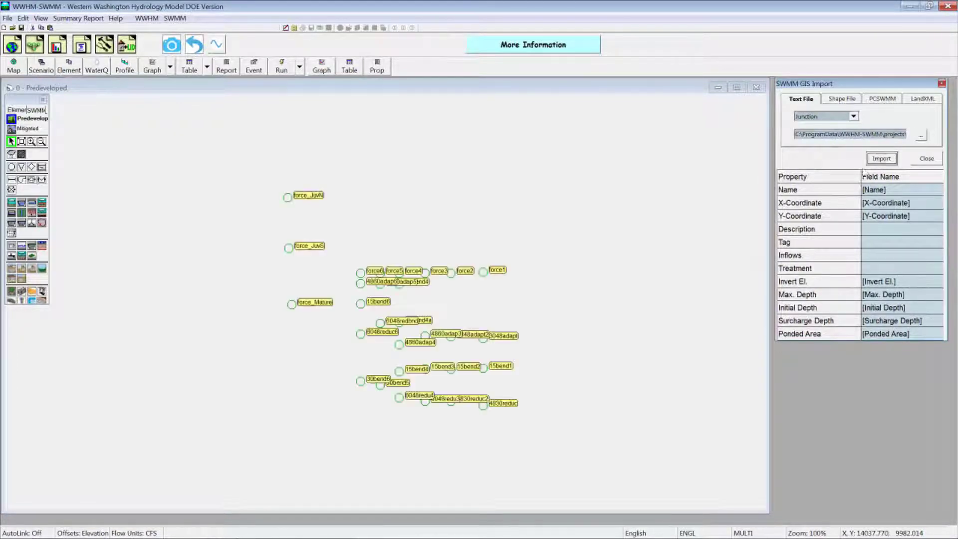
click(852, 116)
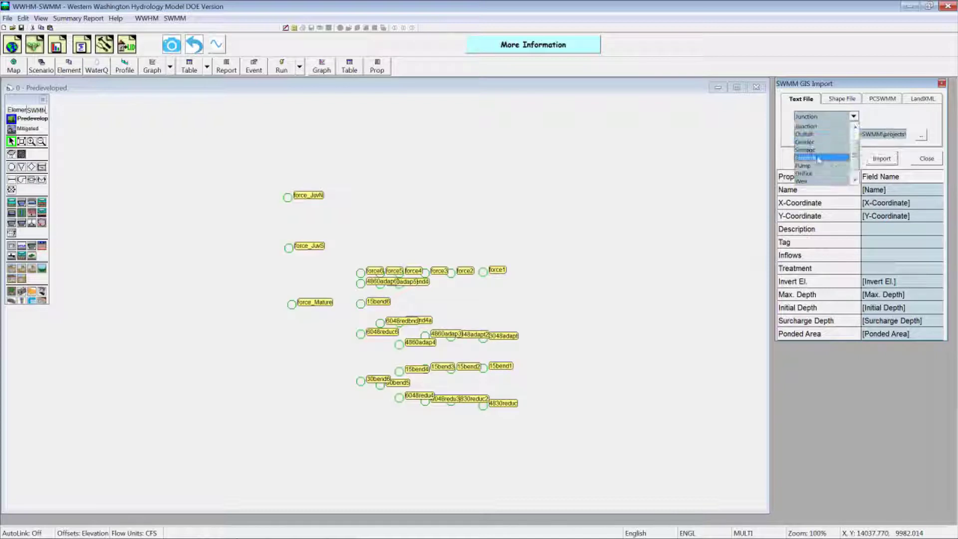
click(922, 134)
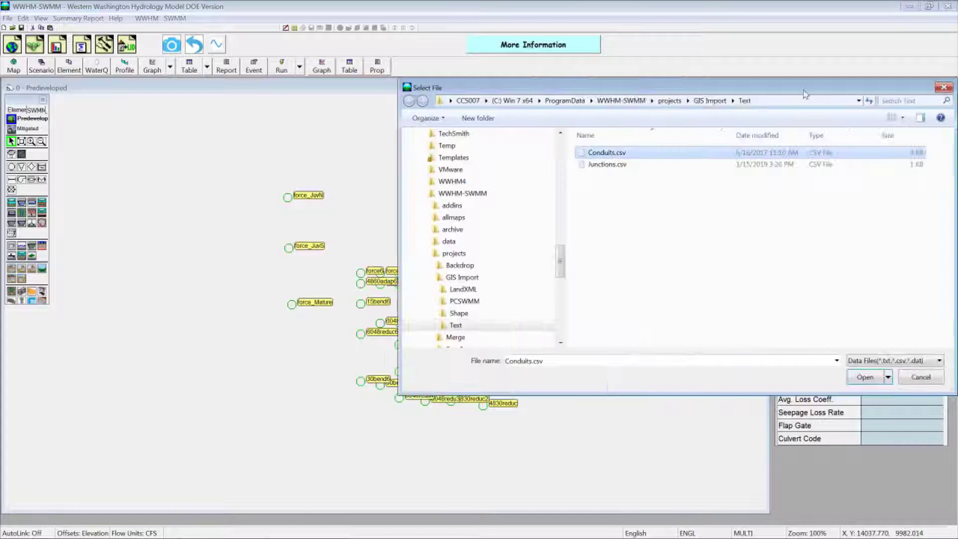
click(864, 376)
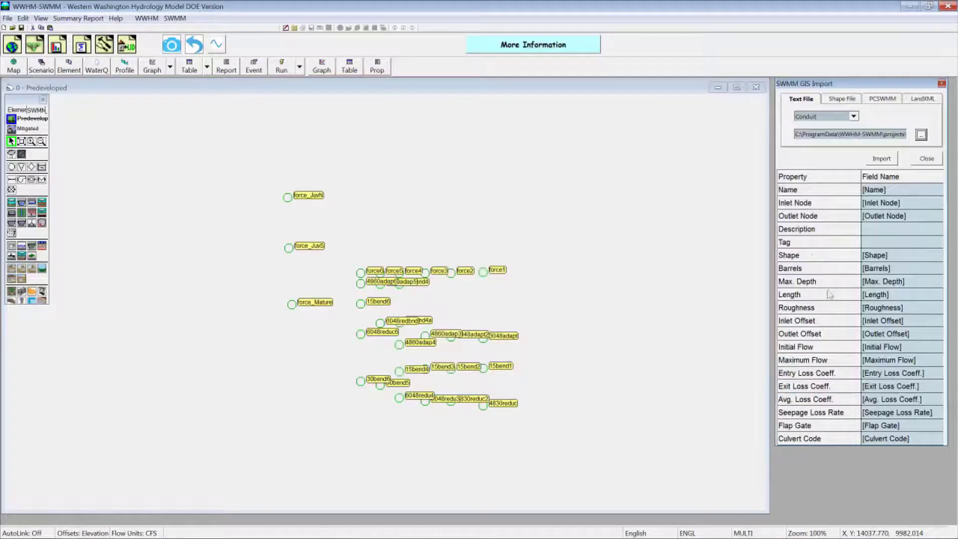
click(881, 159)
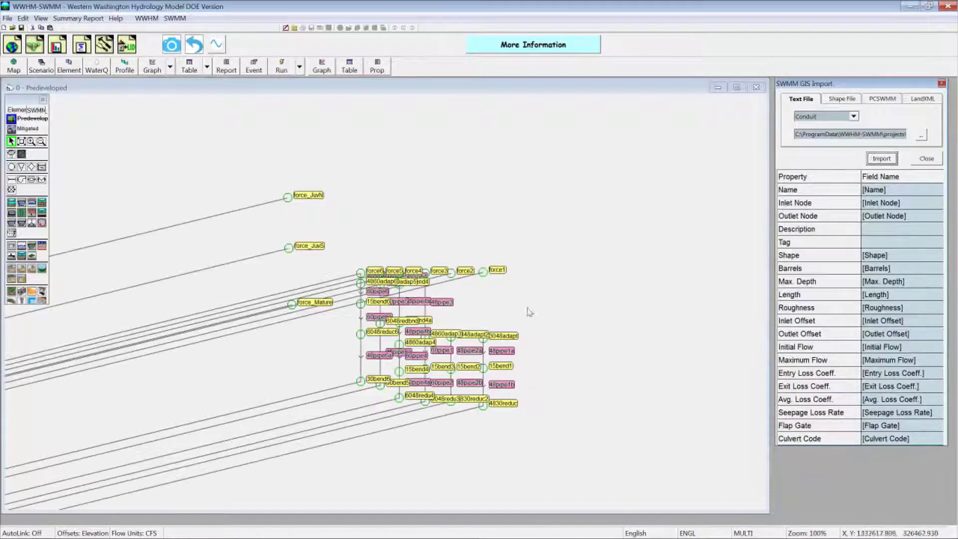
click(263, 207)
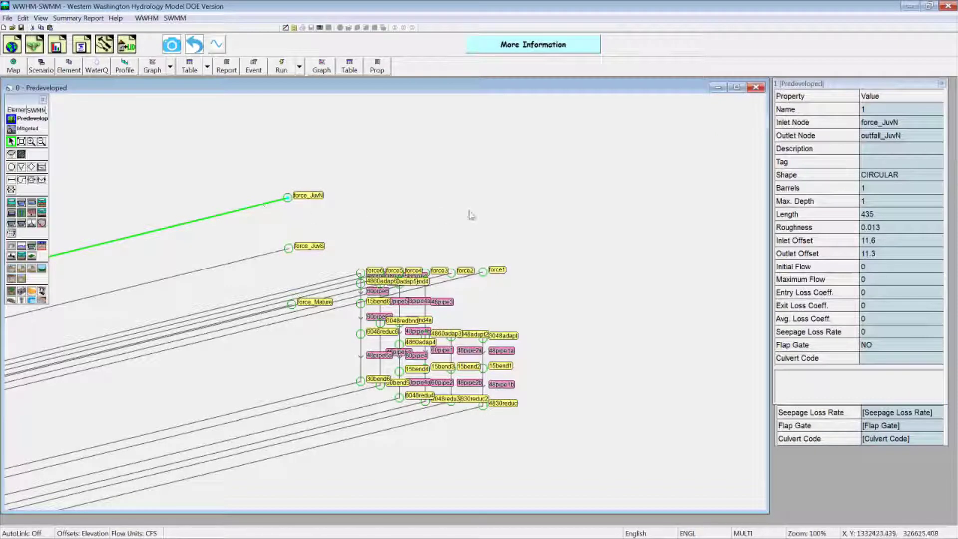
mouse_move(883, 140)
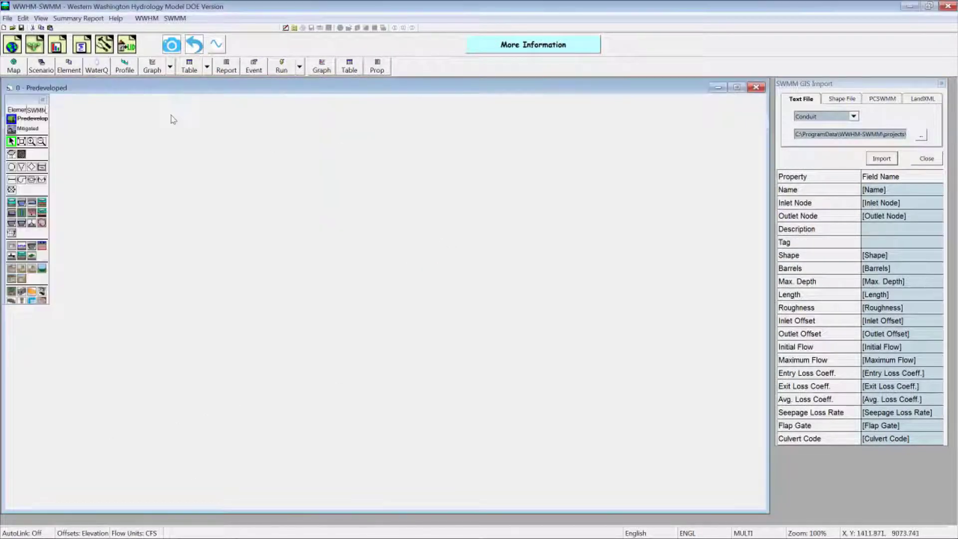
- Load junctions.shp from the Shape folder on the Shape File import tab
click(175, 18)
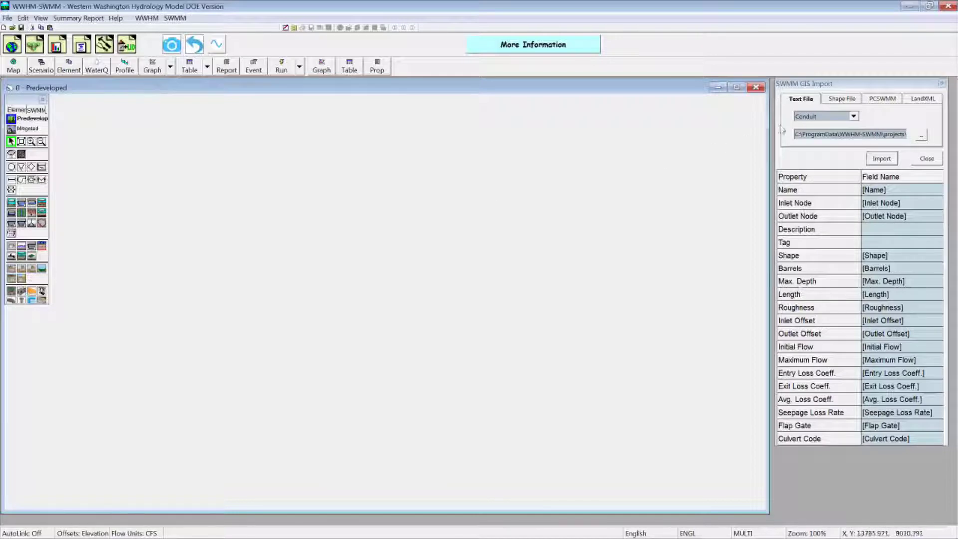
click(842, 98)
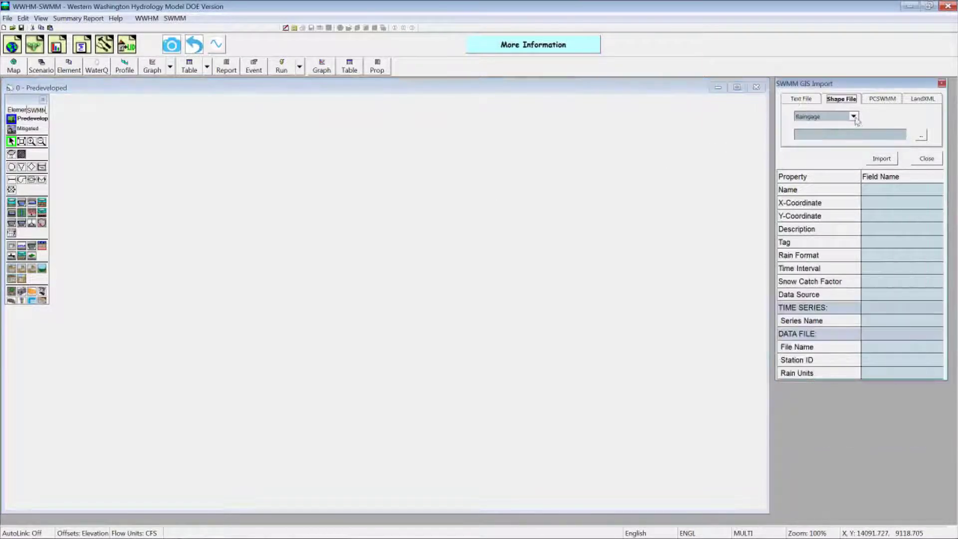
click(853, 116)
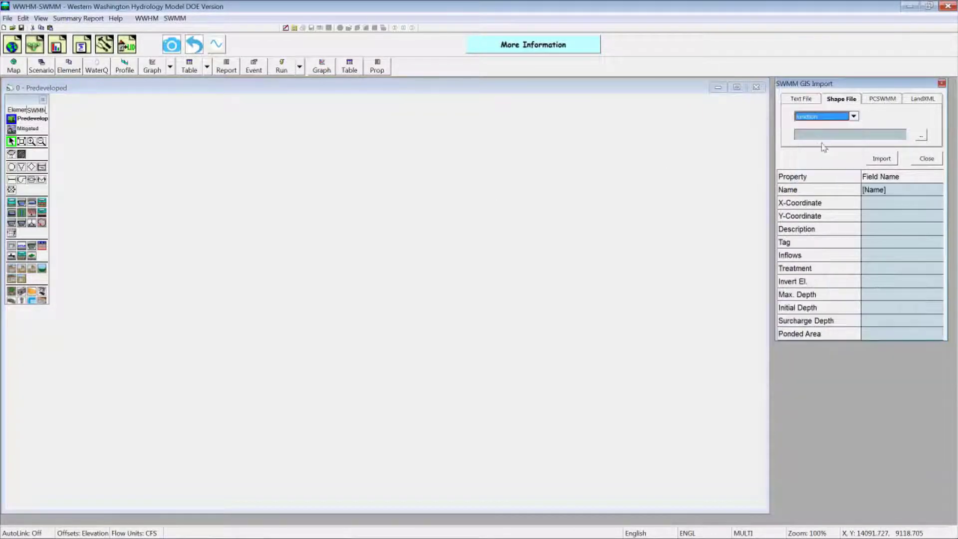
click(920, 135)
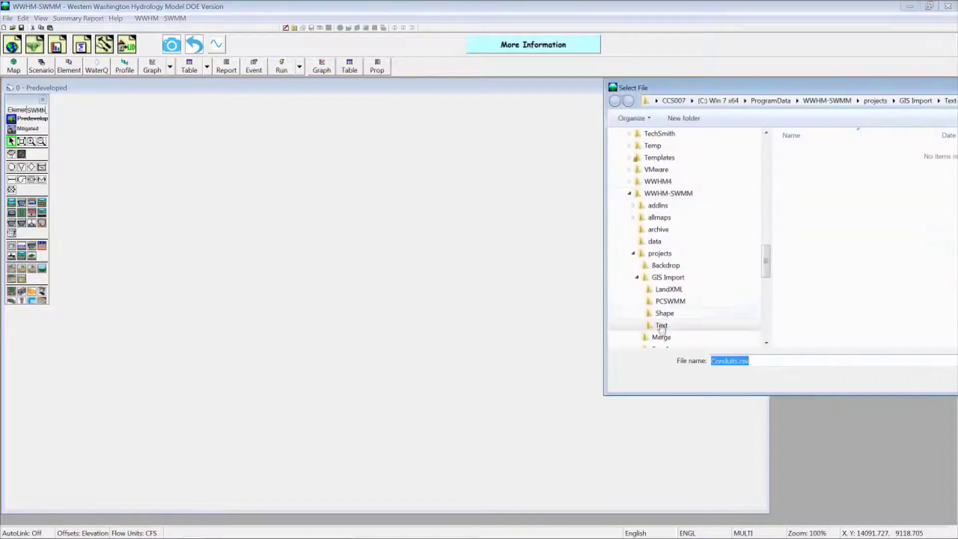
click(664, 313)
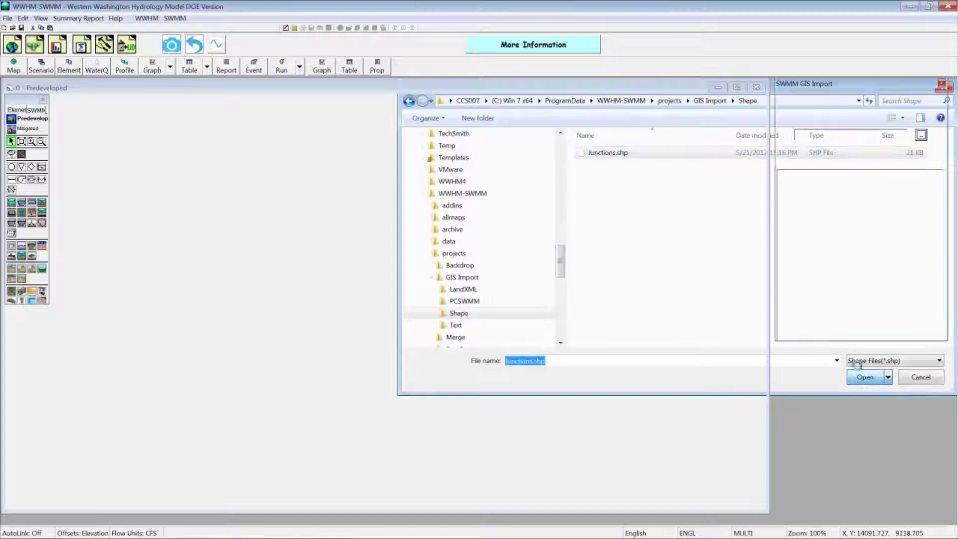
click(865, 376)
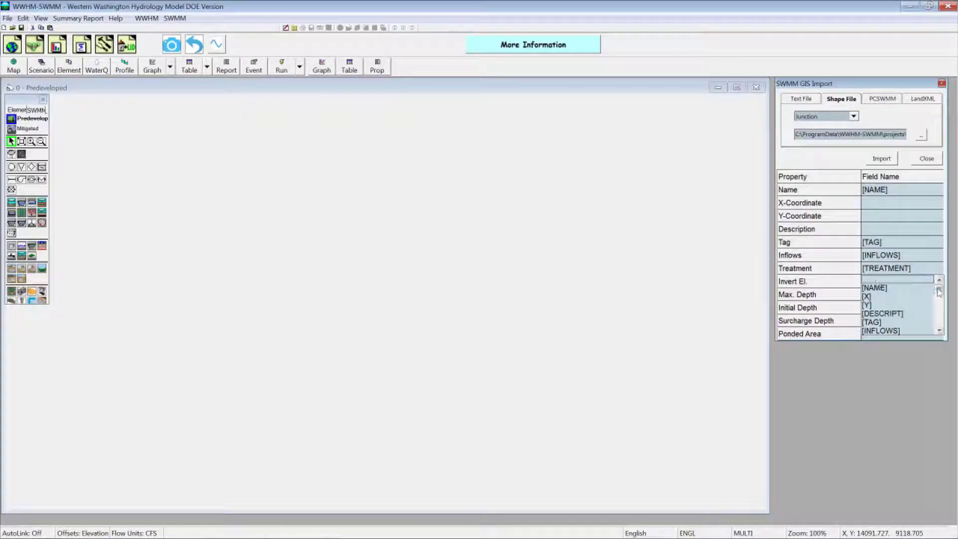
- Map INFLOWS to Inflows, set Initial Depth to 1, import, and select junction 21804
scroll(down, 3)
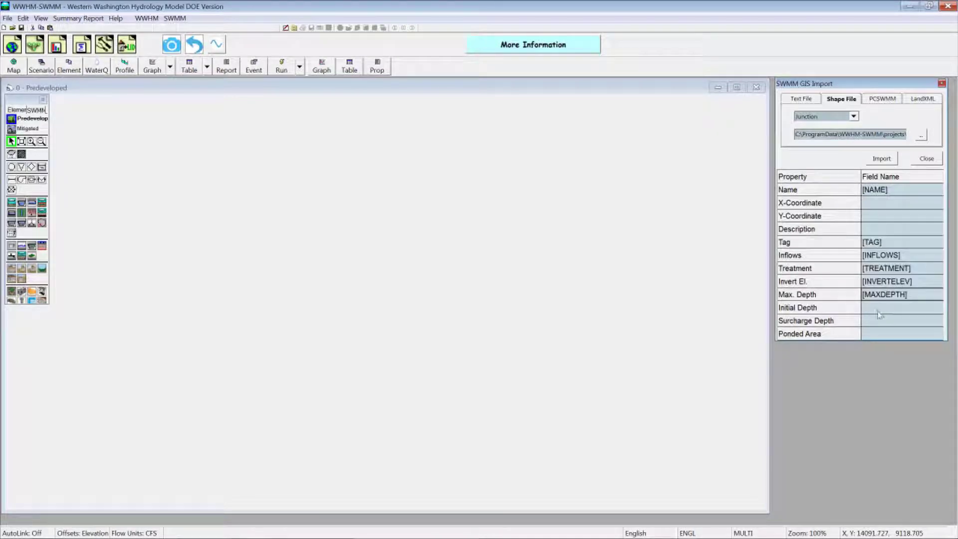
click(939, 255)
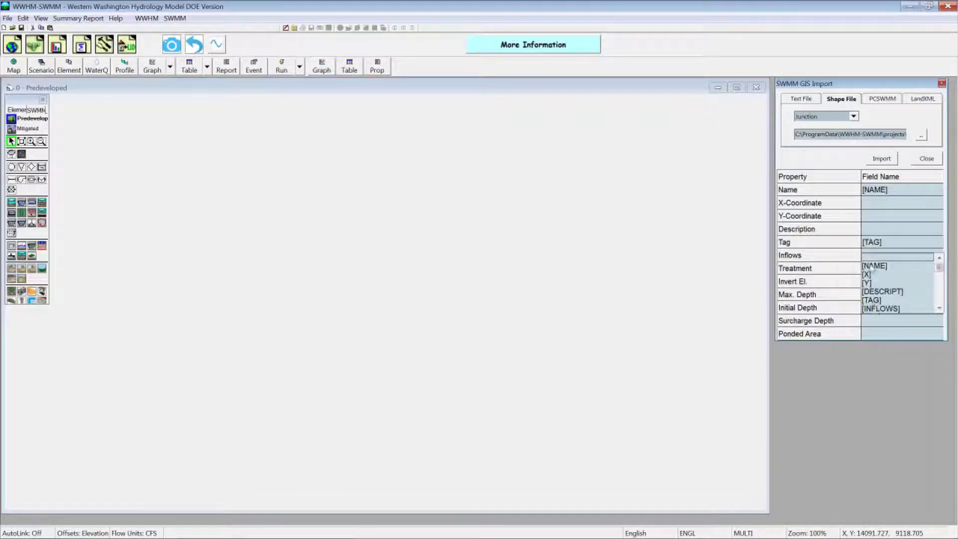
click(880, 255)
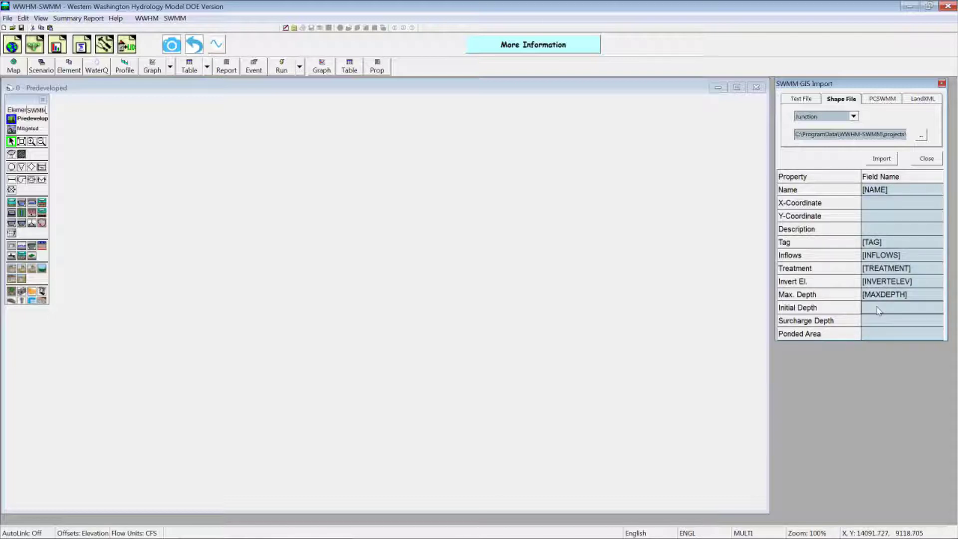
click(903, 308)
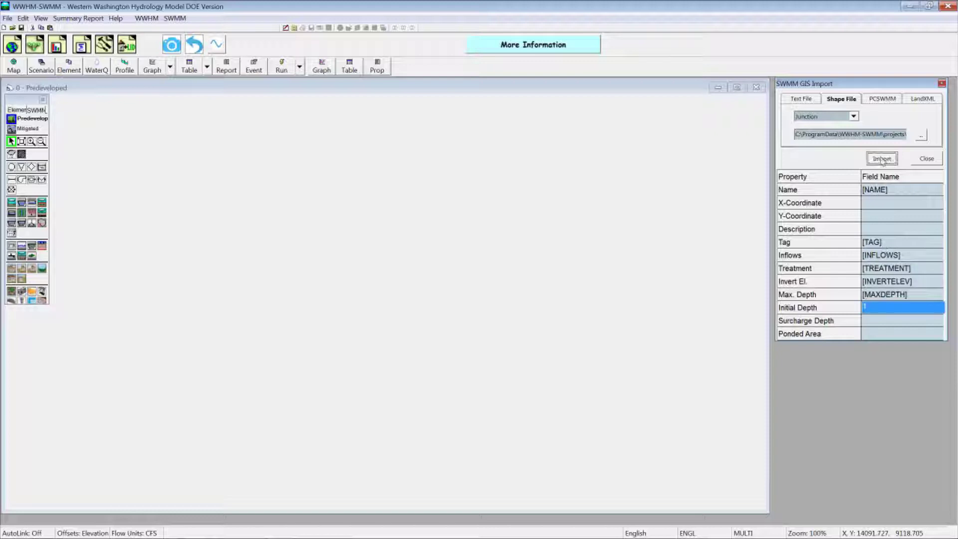
click(882, 158)
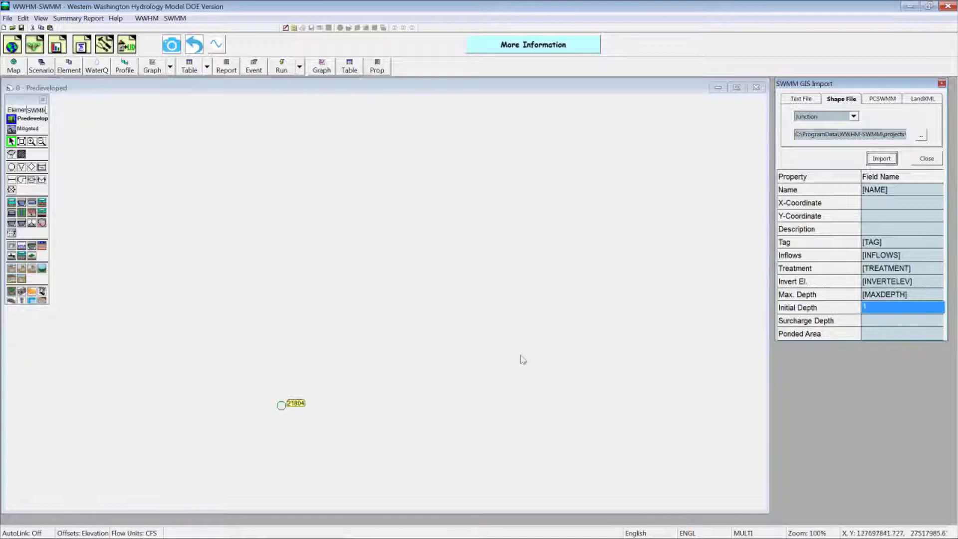
click(281, 405)
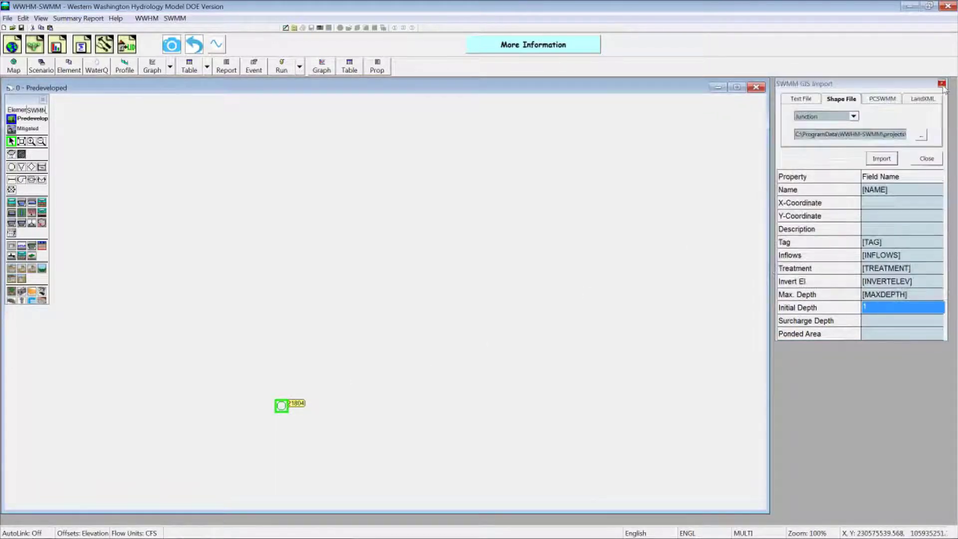
mouse_move(243, 200)
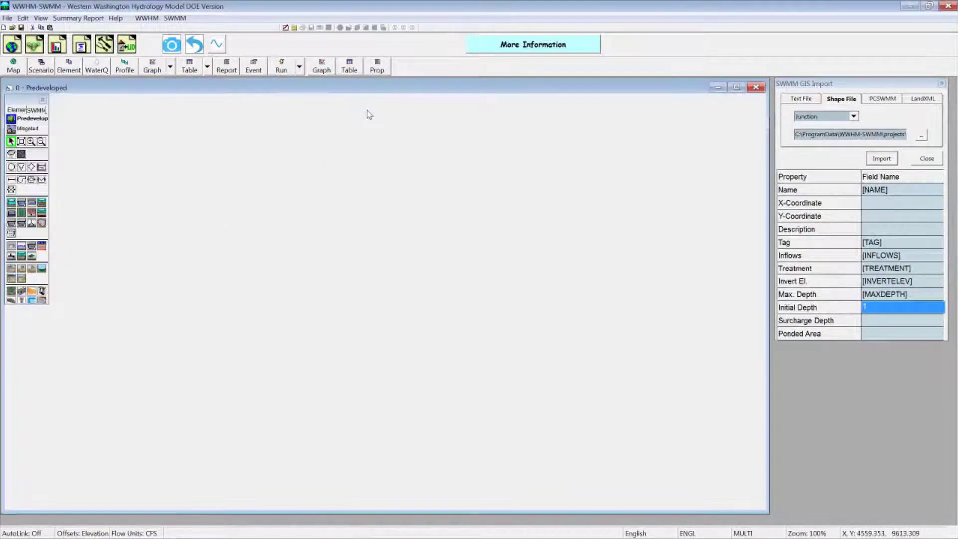
mouse_move(585, 104)
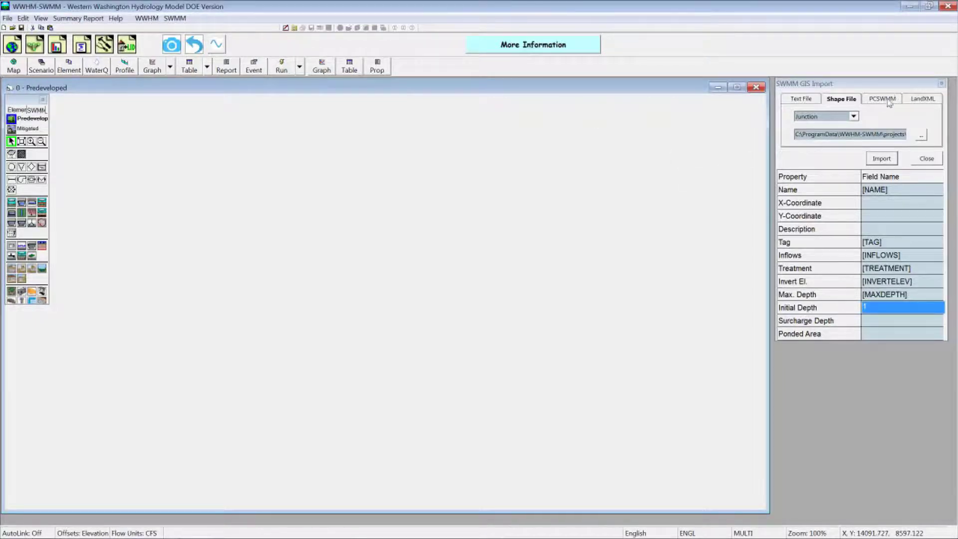
- Reopen the GIS import window and choose the projects\GIS Import\PCSWMM folder on the PCSWMM tab
click(925, 158)
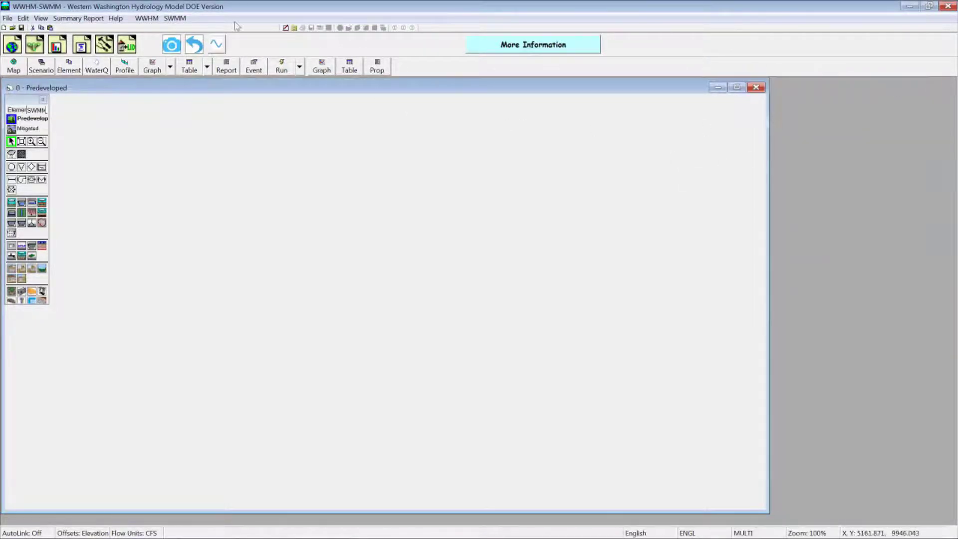
click(175, 18)
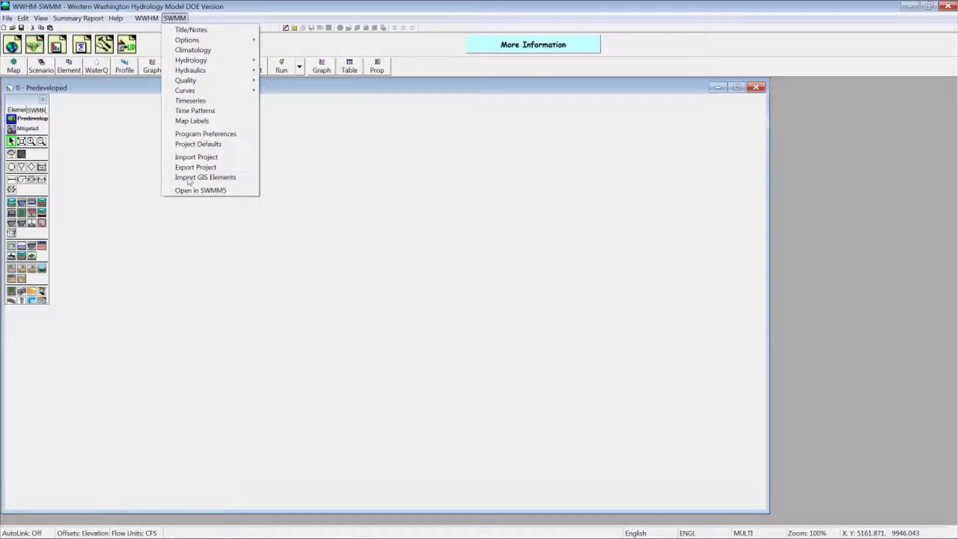
click(205, 177)
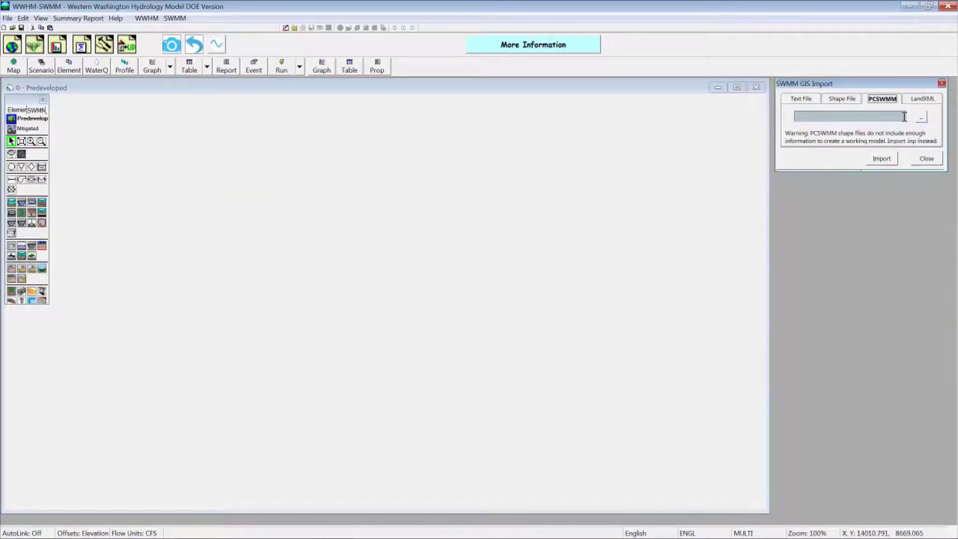
click(922, 117)
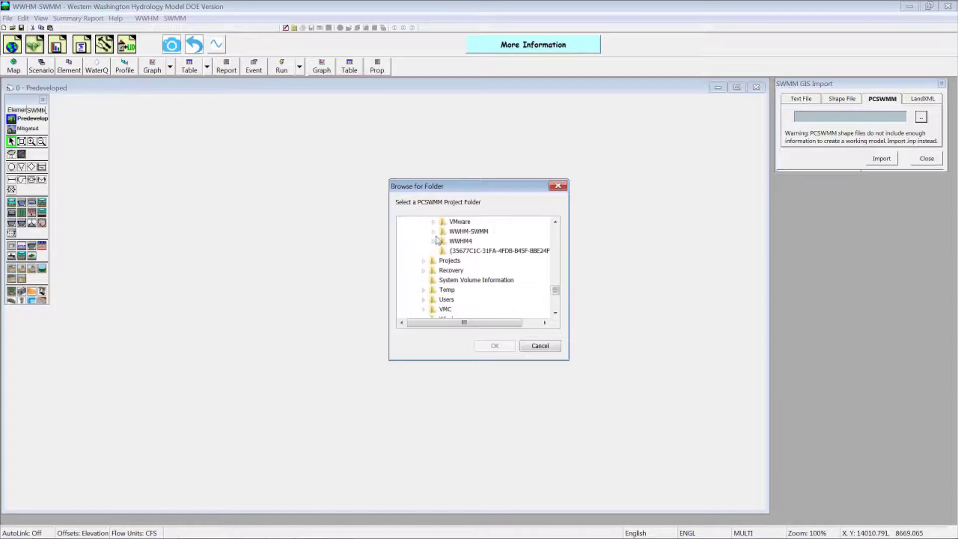
click(433, 231)
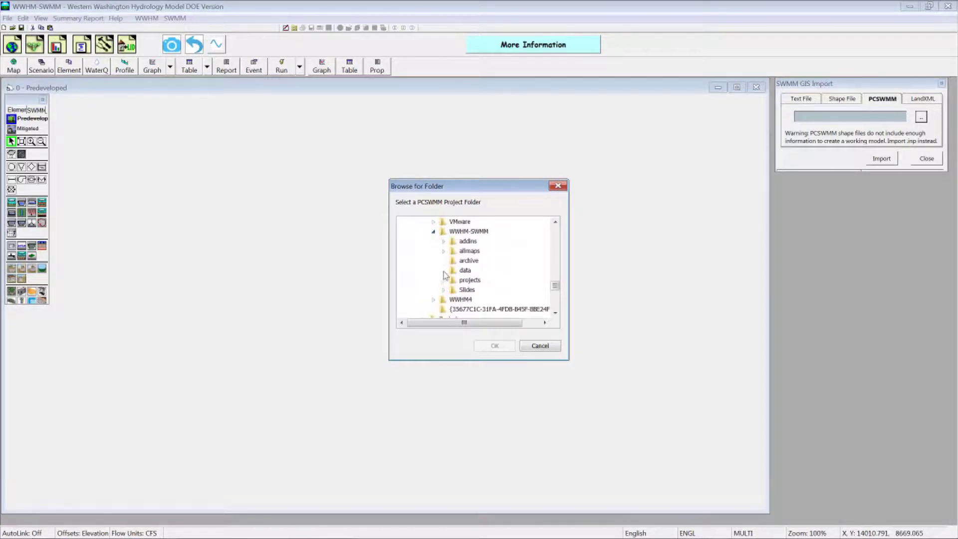
click(444, 280)
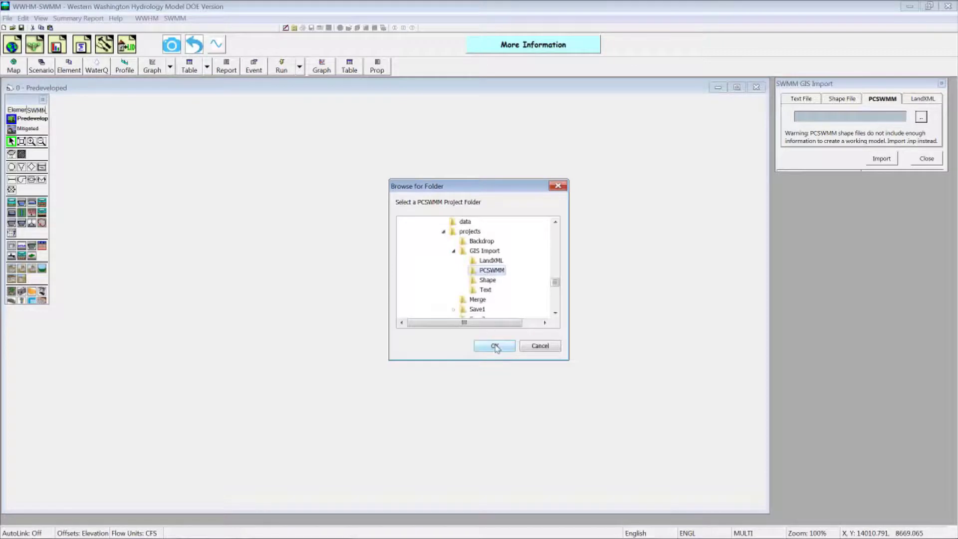
click(494, 346)
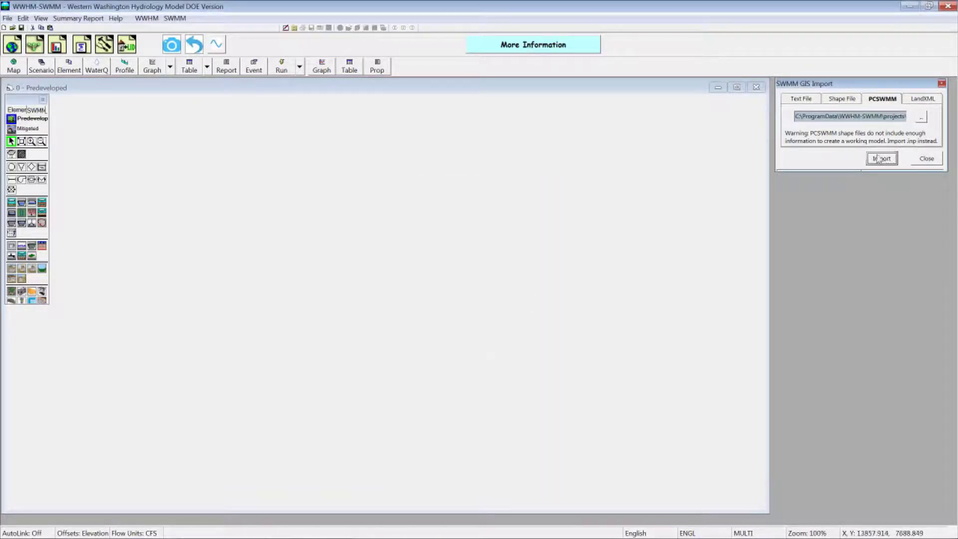
- Import the PCSWMM network, close the import window, and select subcatchment 75402_1
click(881, 158)
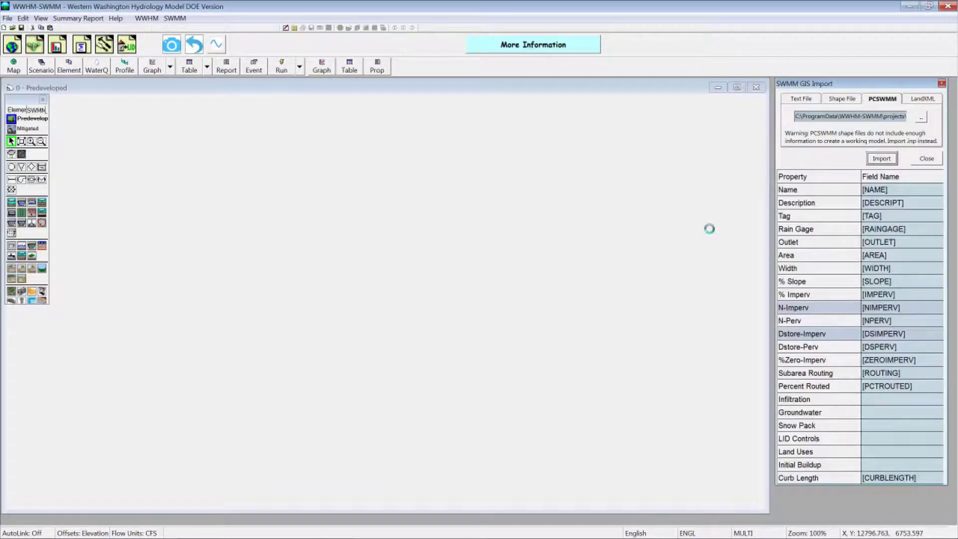
click(880, 158)
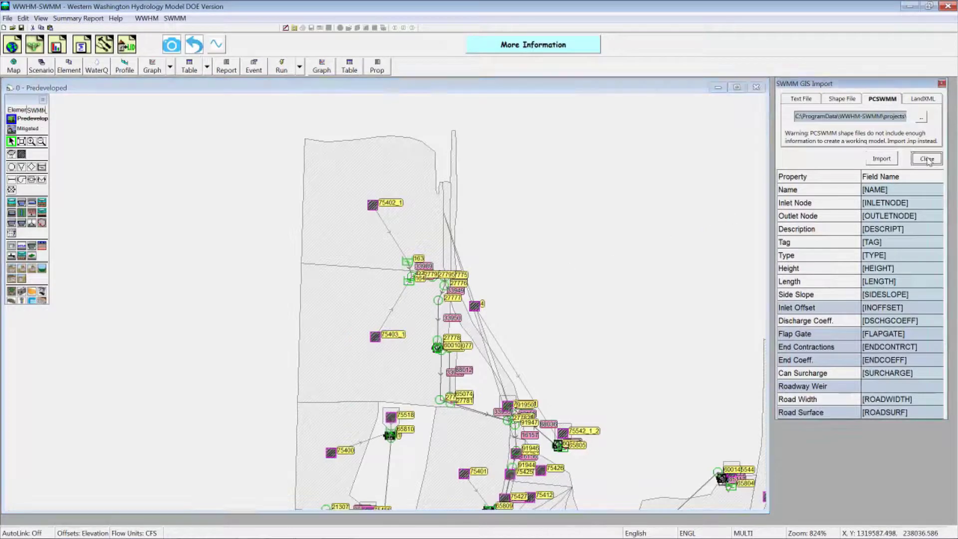
click(927, 159)
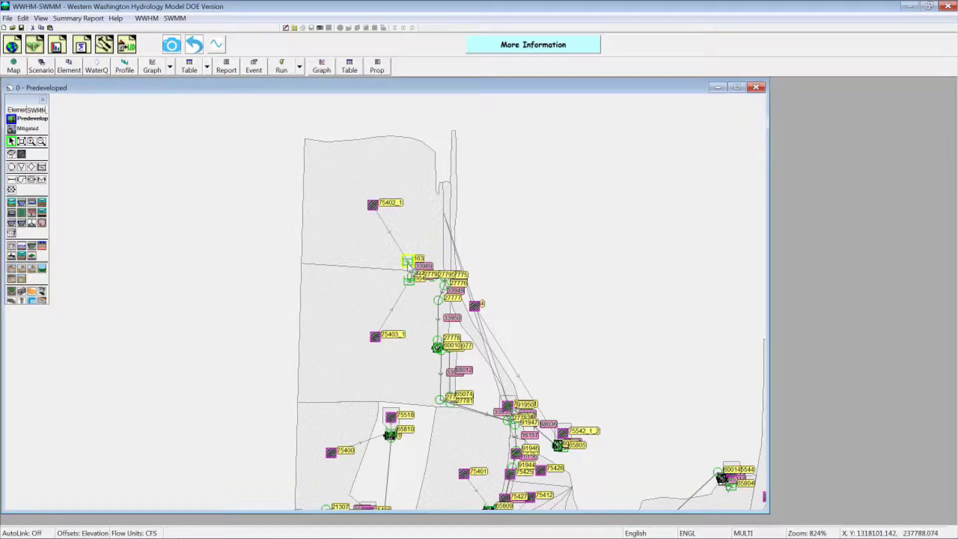
click(407, 262)
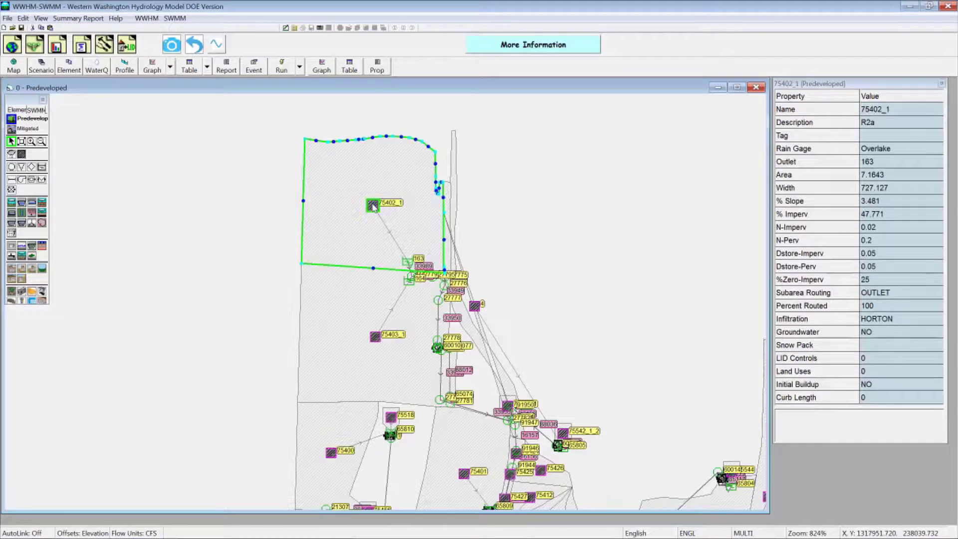
mouse_move(521, 230)
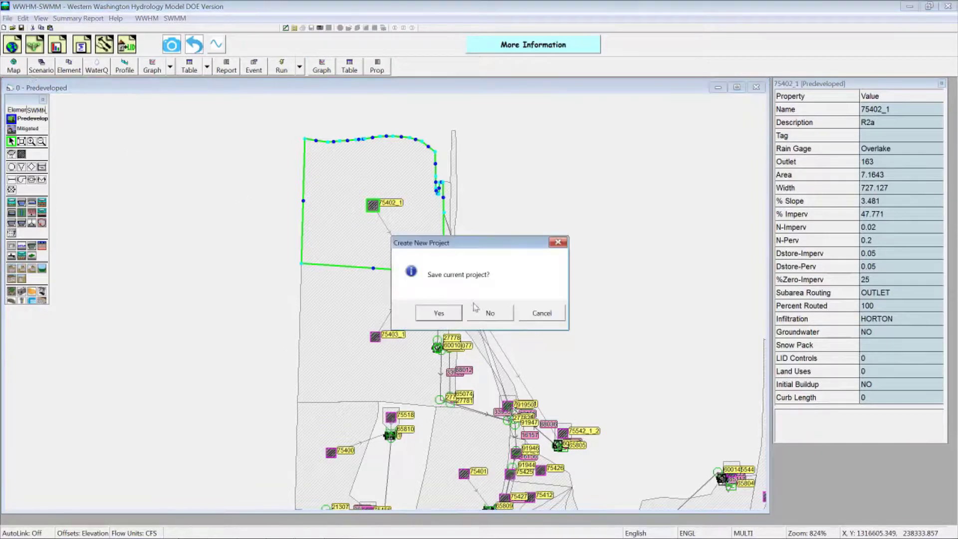
- Discard the current project and load 32399-Pipes.xml from GIS Import\LandXML on the LandXML tab
click(489, 312)
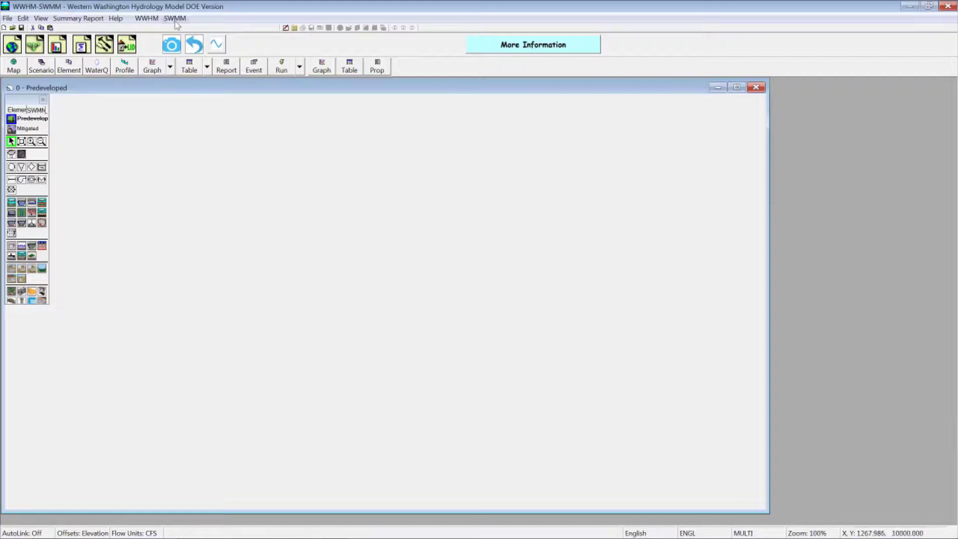
click(174, 18)
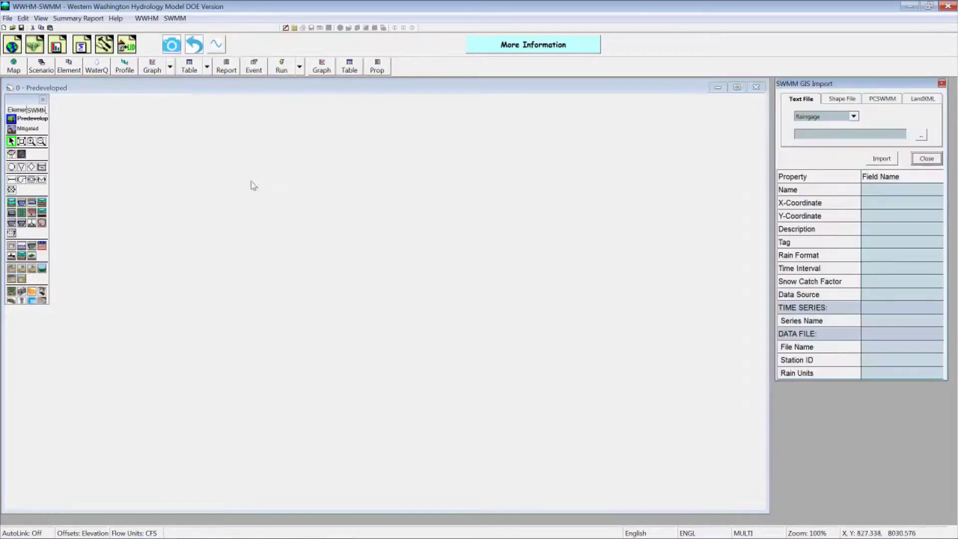
click(922, 98)
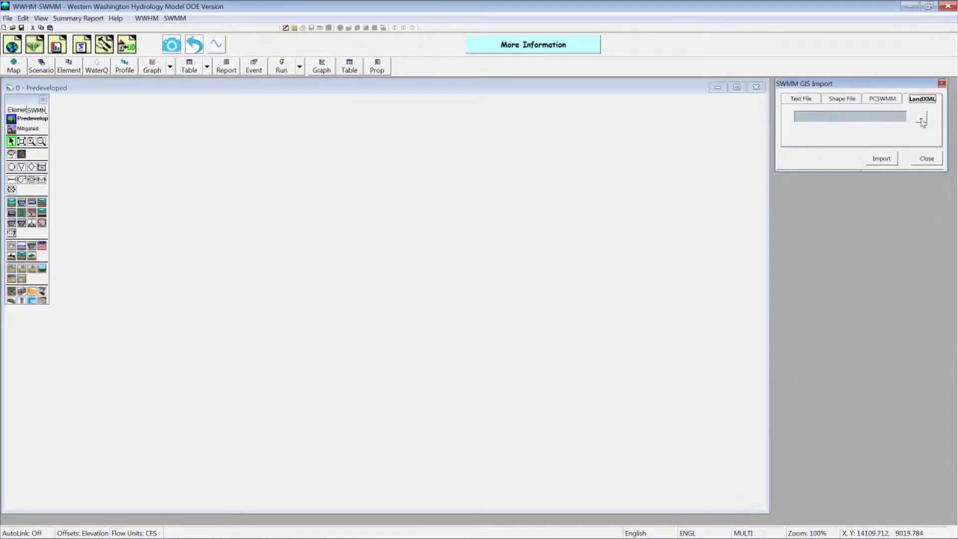
click(922, 116)
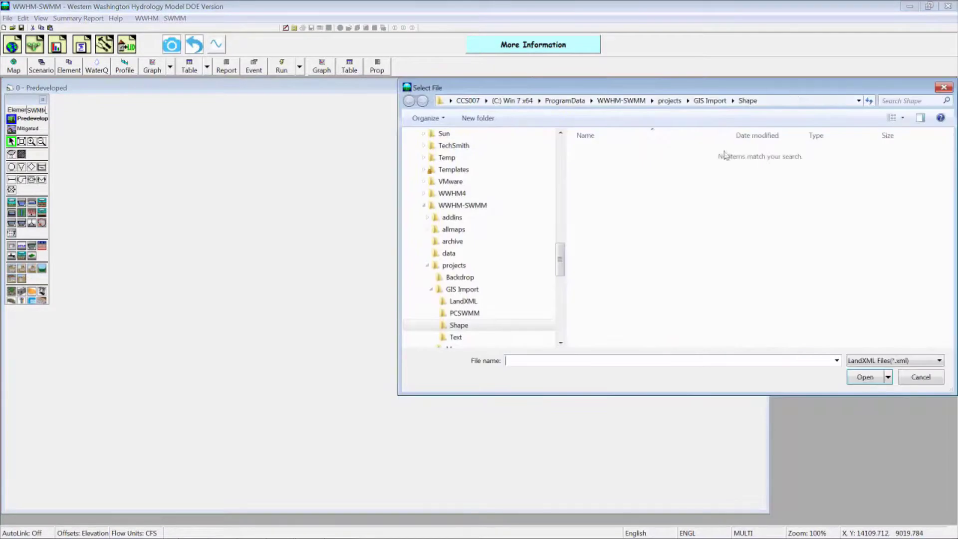
click(463, 300)
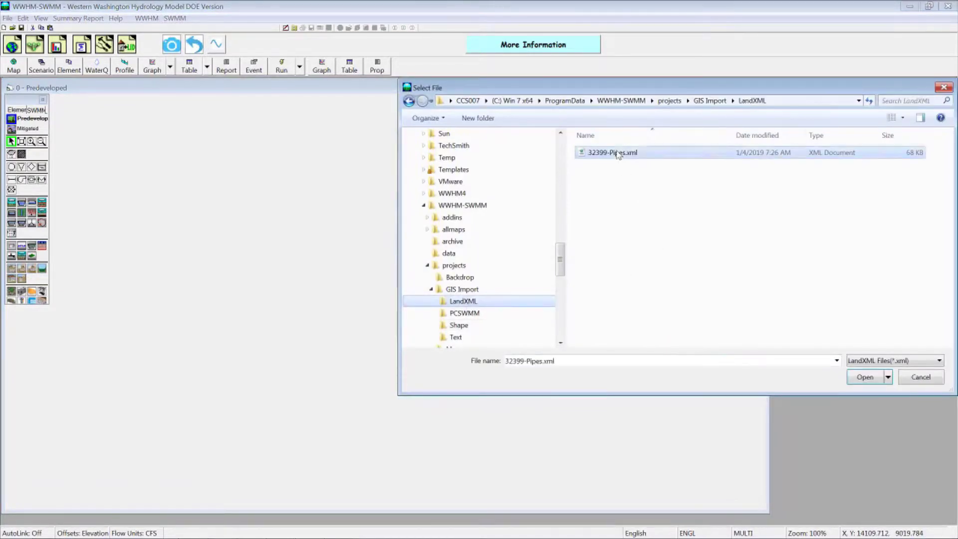
click(863, 376)
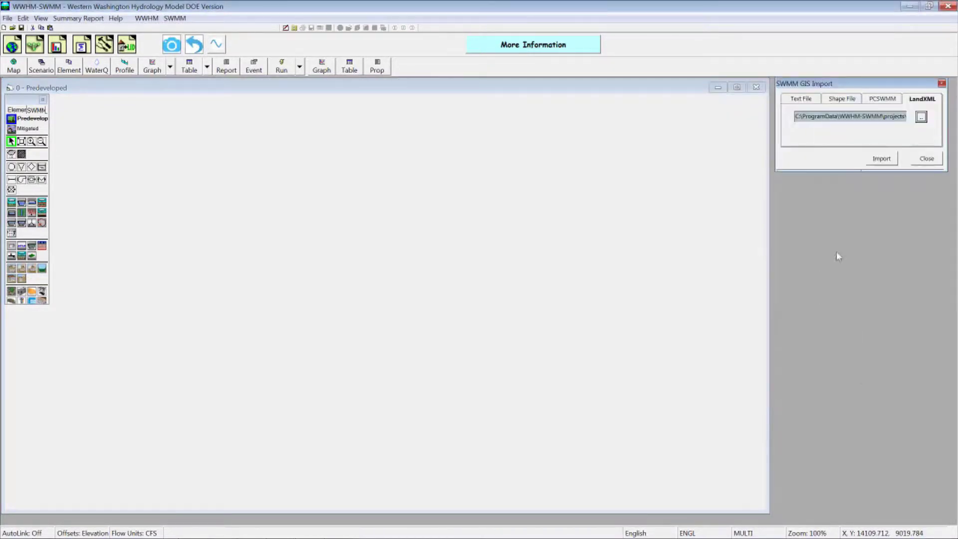
- Import the LandXML pipe network and select manhole MH330_(TOLT_AVE_SD)
click(882, 158)
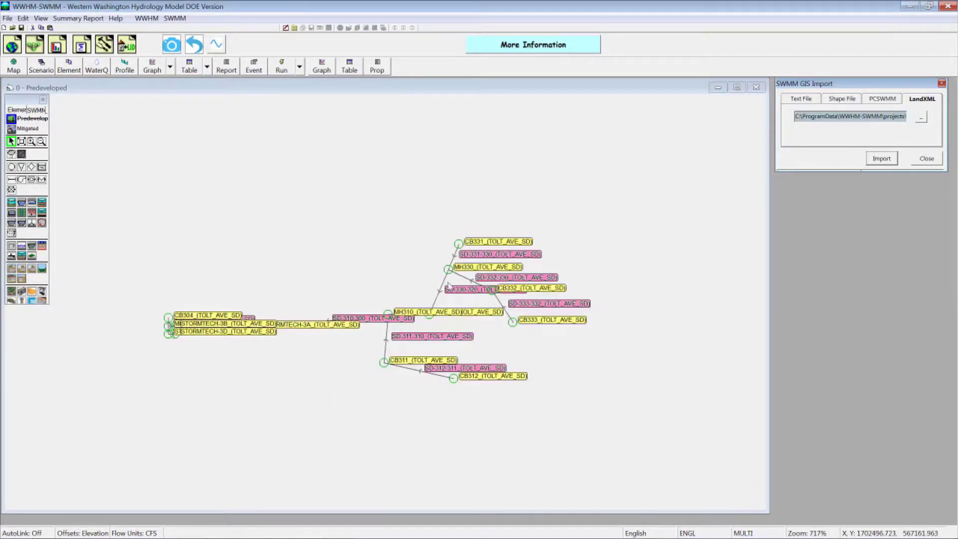
click(442, 291)
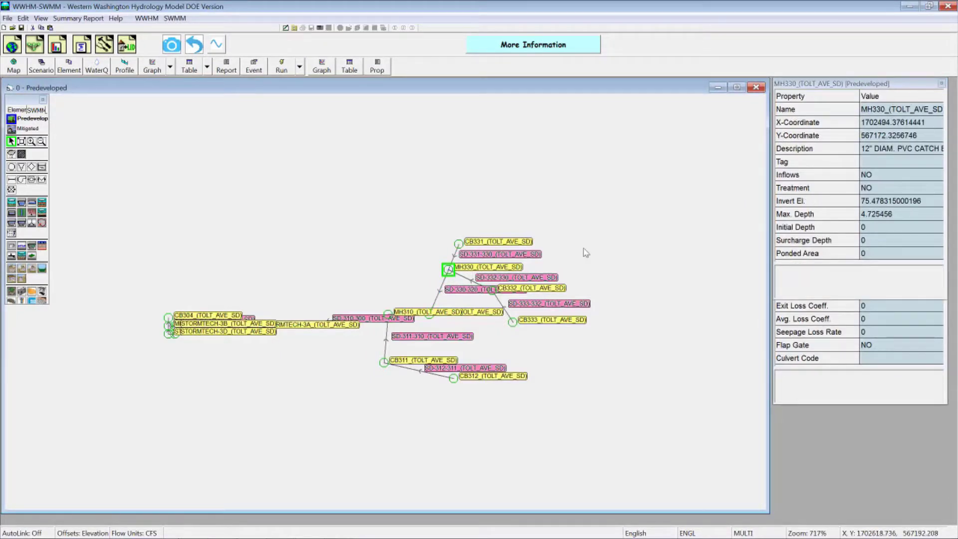
mouse_move(792, 135)
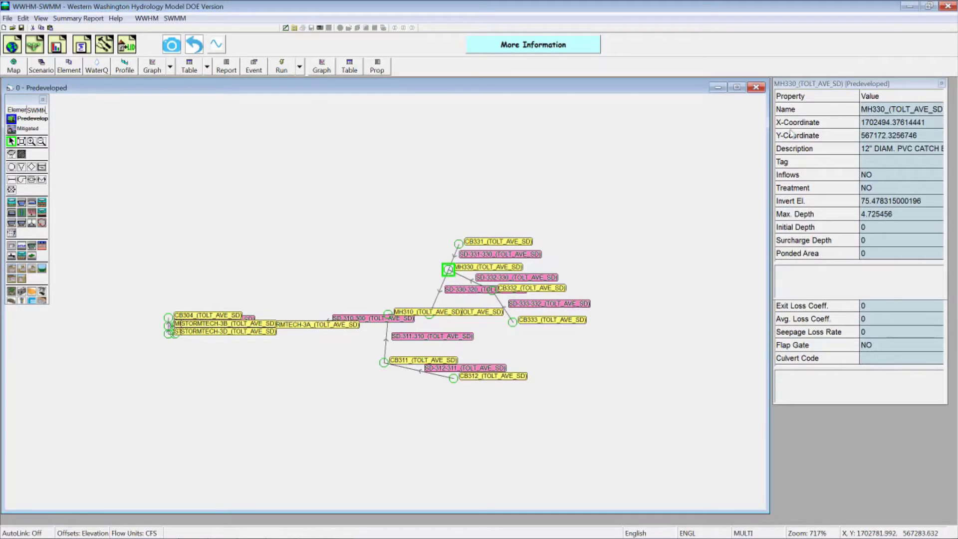